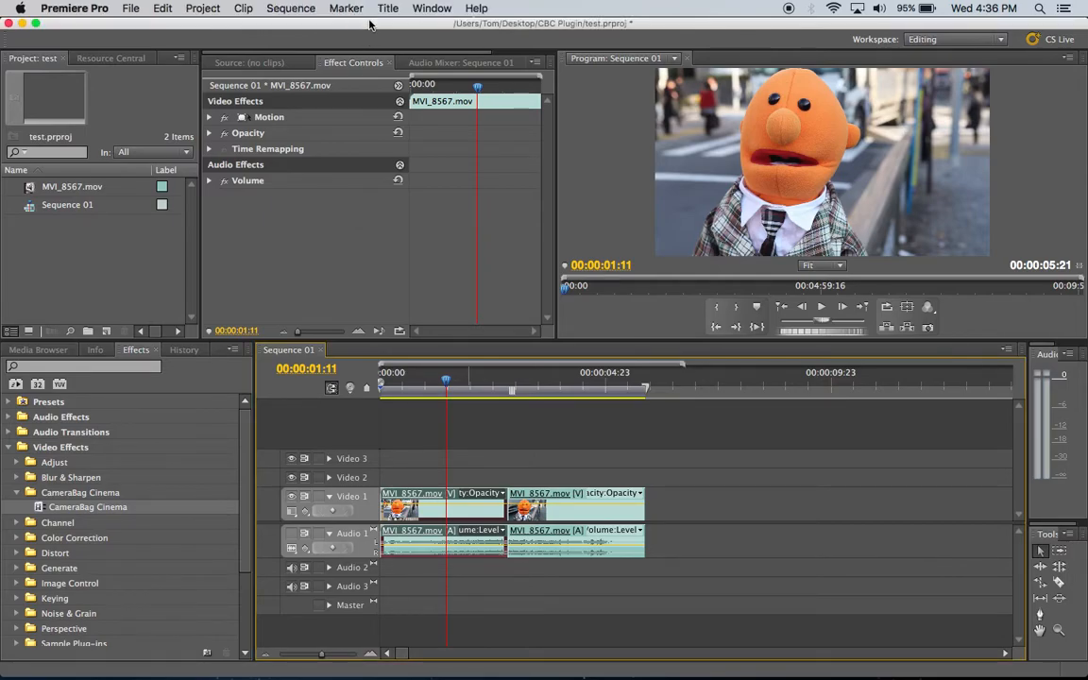
mouse_move(359, 214)
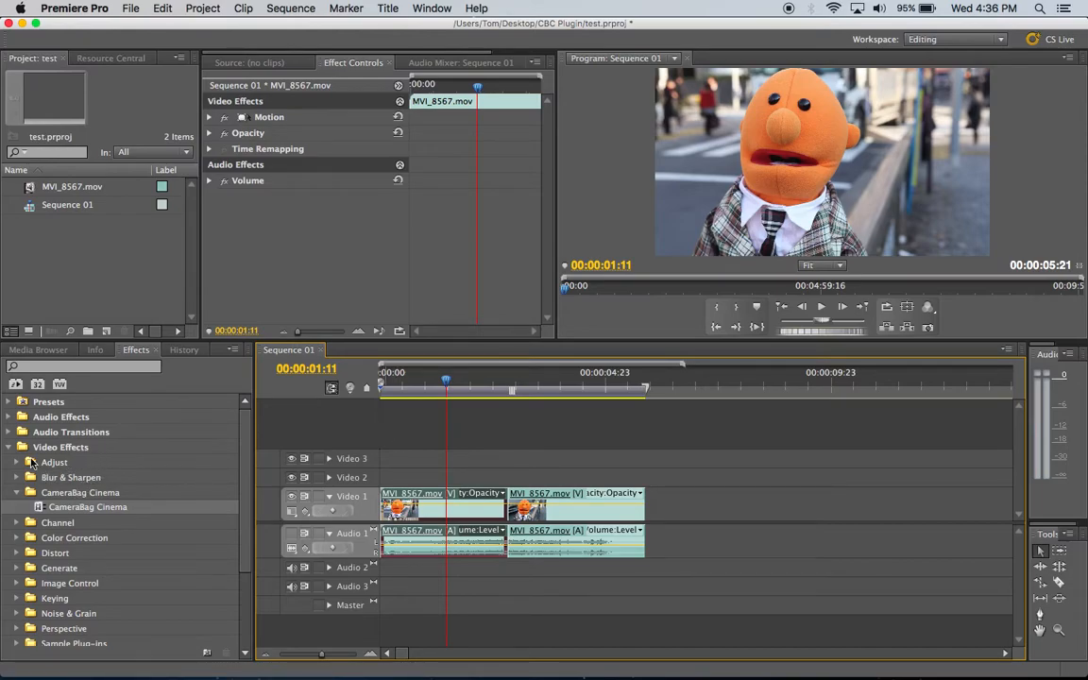
- Drag CameraBag Cinema from Video Effects onto the first MVI_8567 clip on Video 1
click(17, 447)
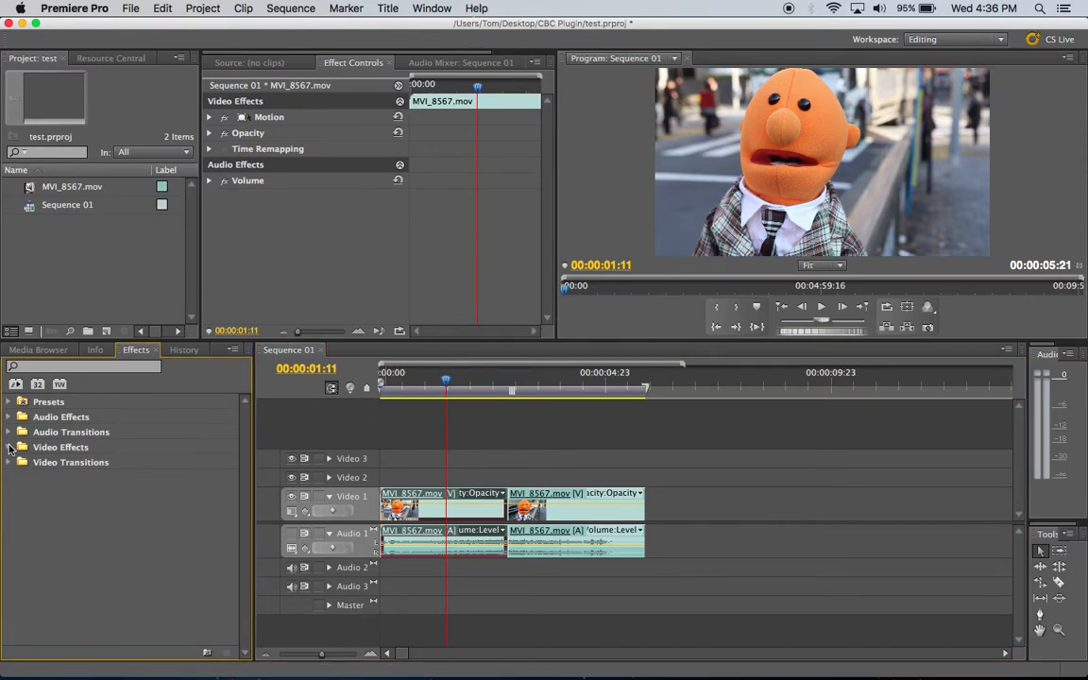
click(9, 447)
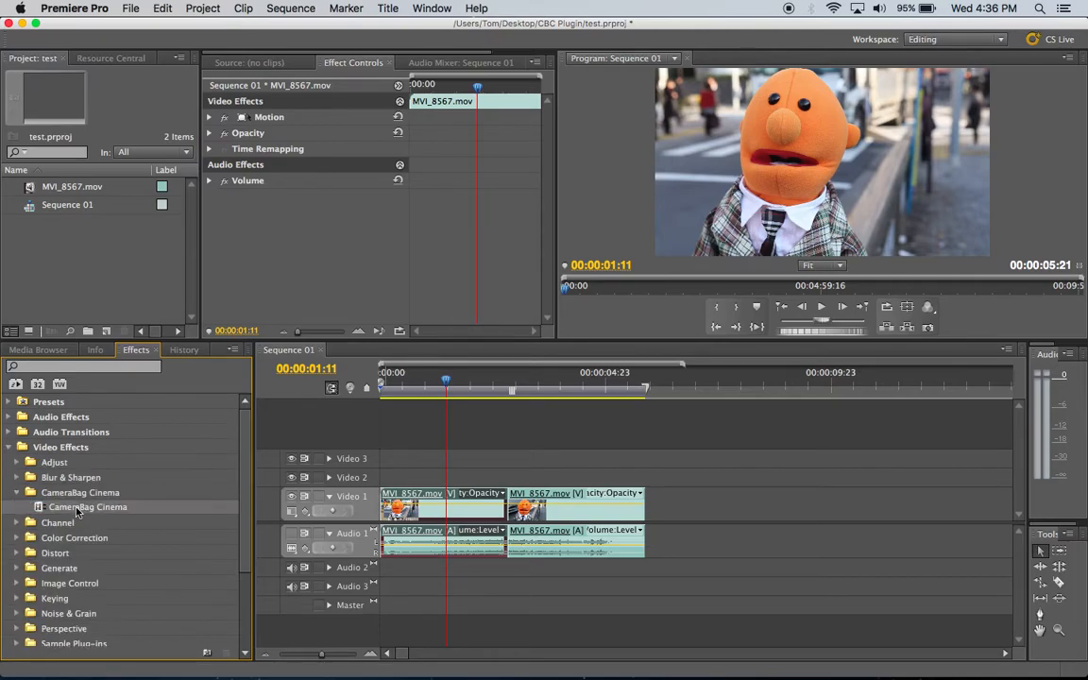
drag(88, 508, 444, 507)
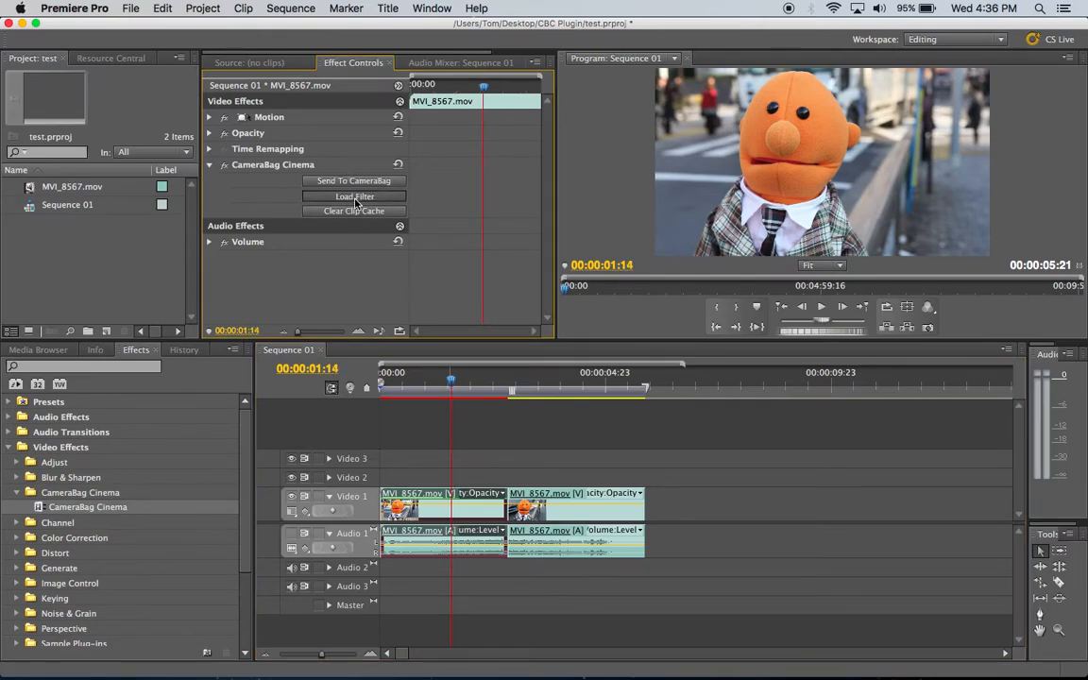
click(354, 196)
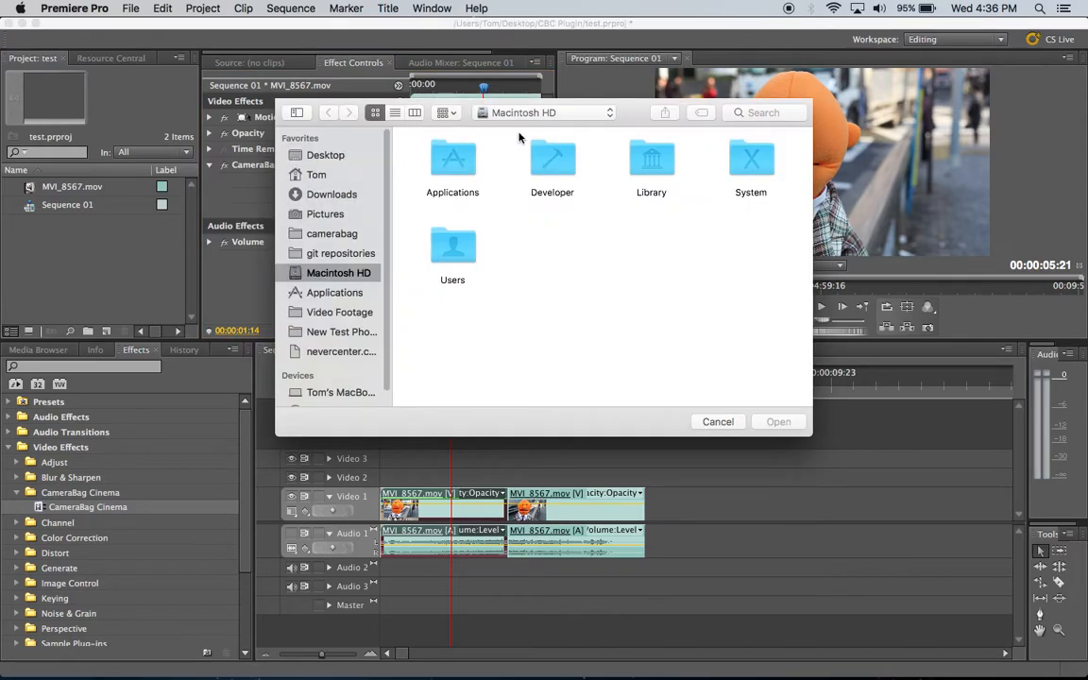
click(543, 112)
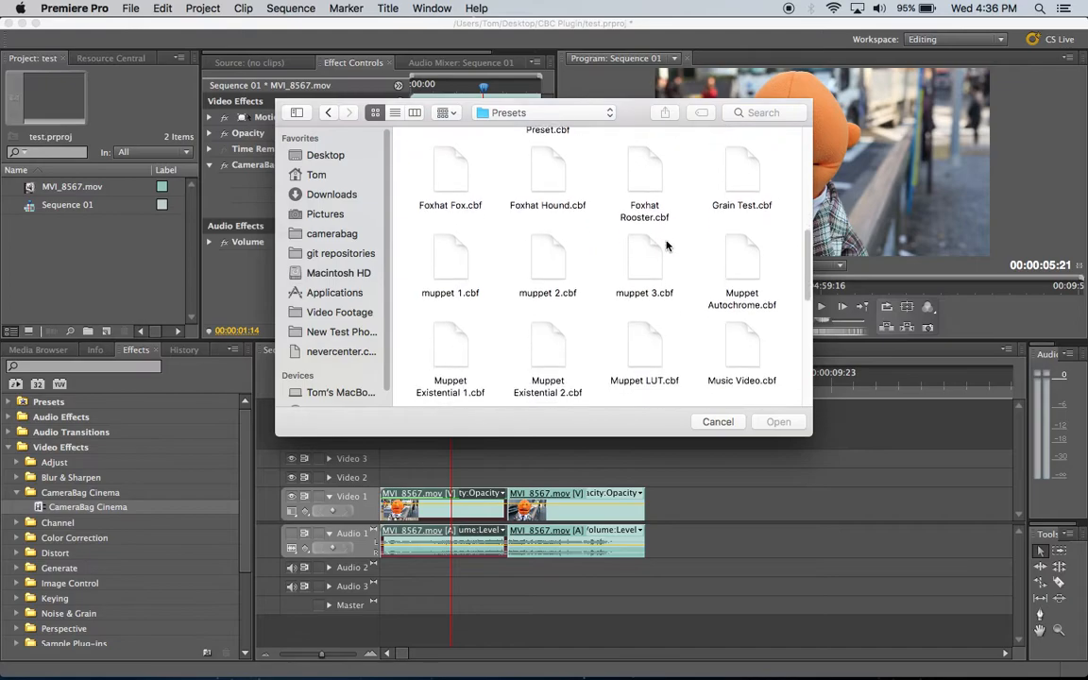
scroll(down, 3)
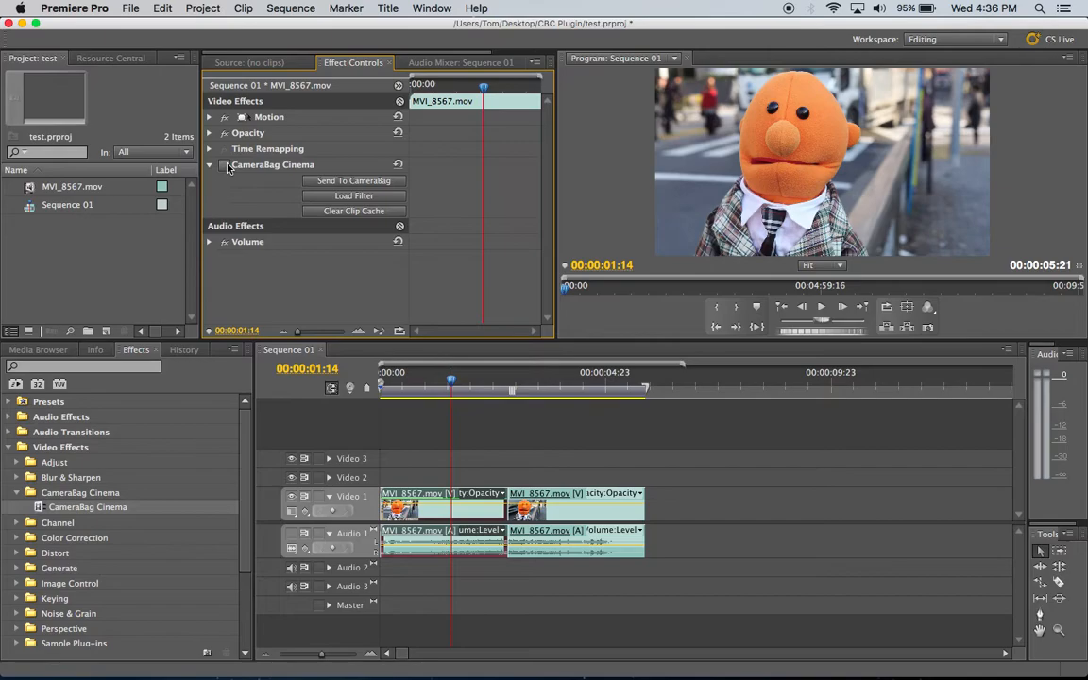
- Drag the playhead back to 00:00:01:07 in the first puppet clip
drag(451, 378, 482, 378)
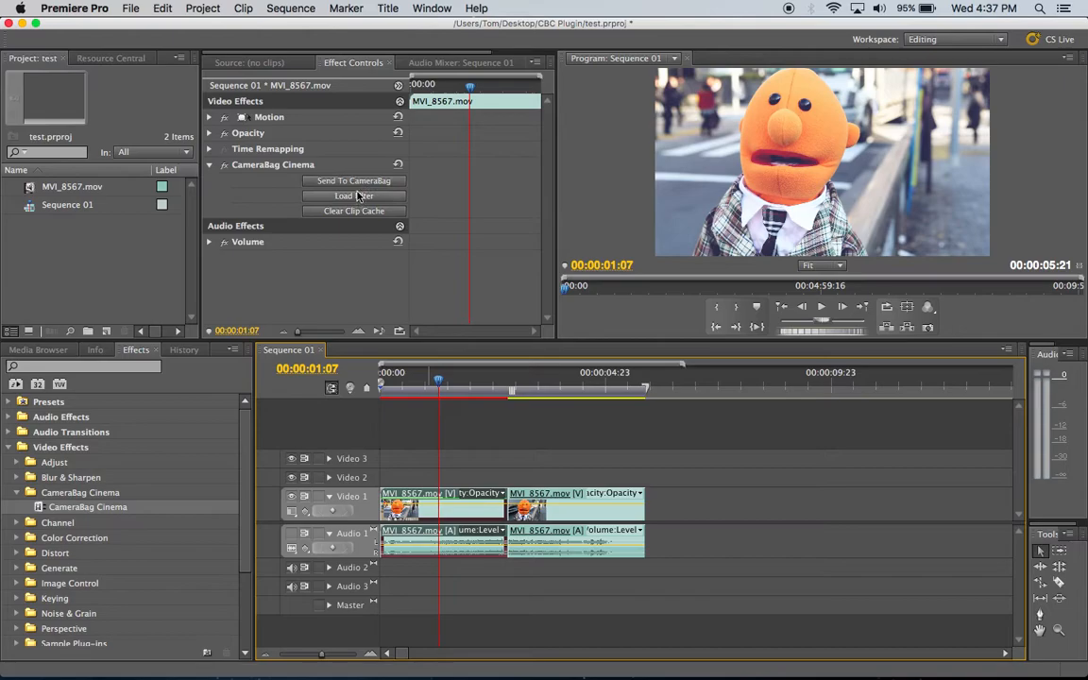
mouse_move(437, 237)
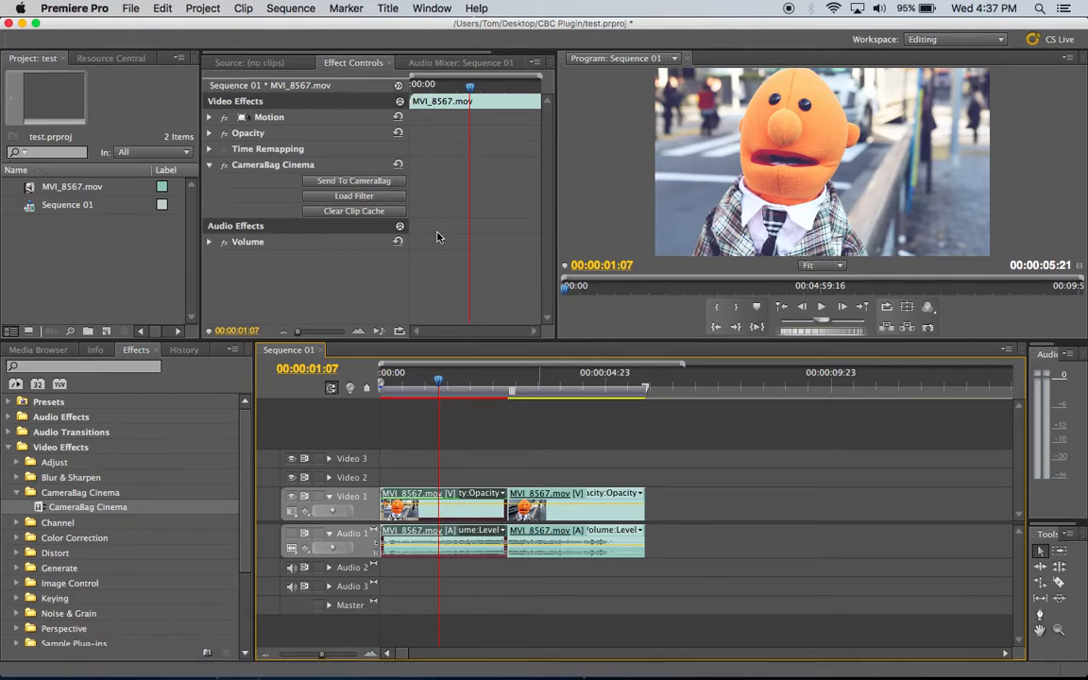
mouse_move(402, 263)
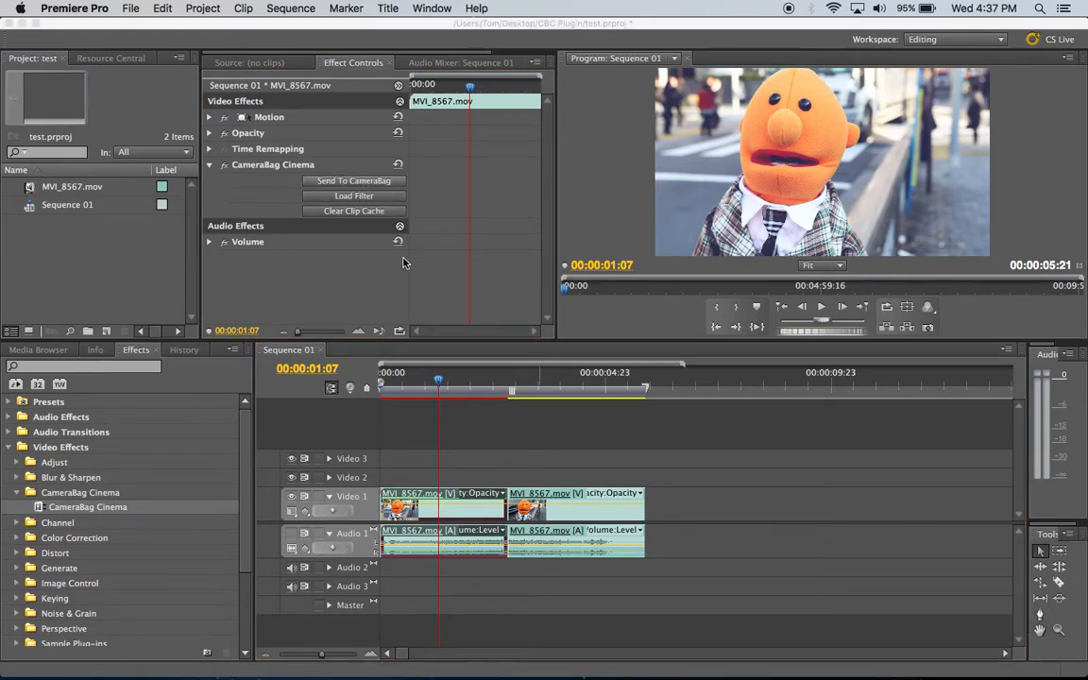
- Send the first clip to CameraBag Cinema and dismiss the splash screen
click(353, 180)
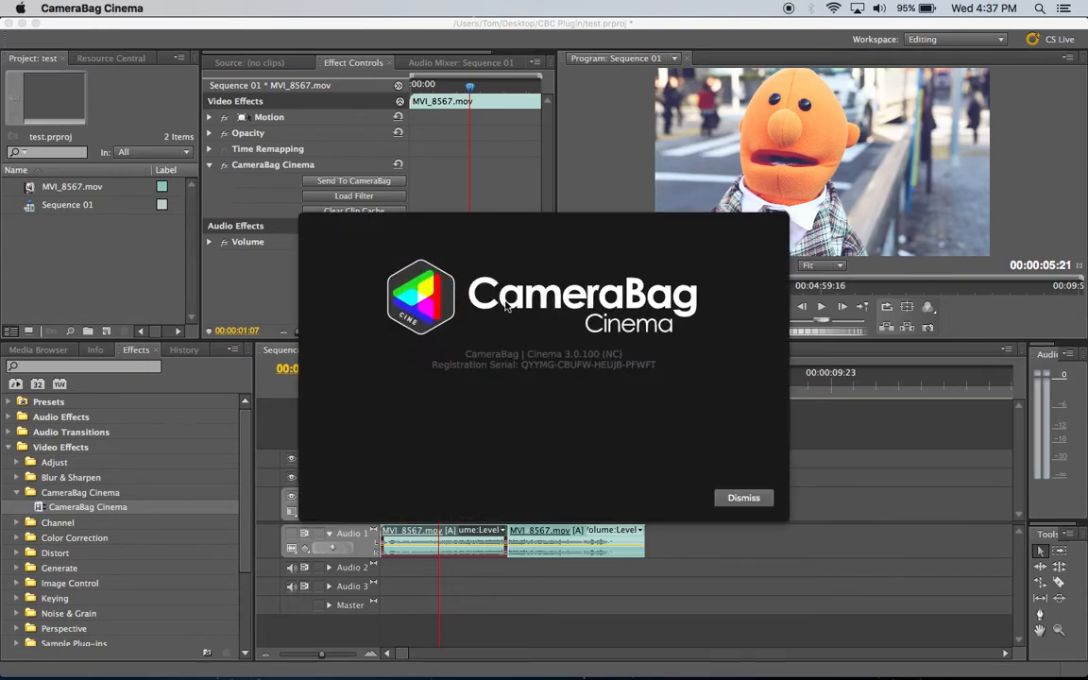
mouse_move(789, 153)
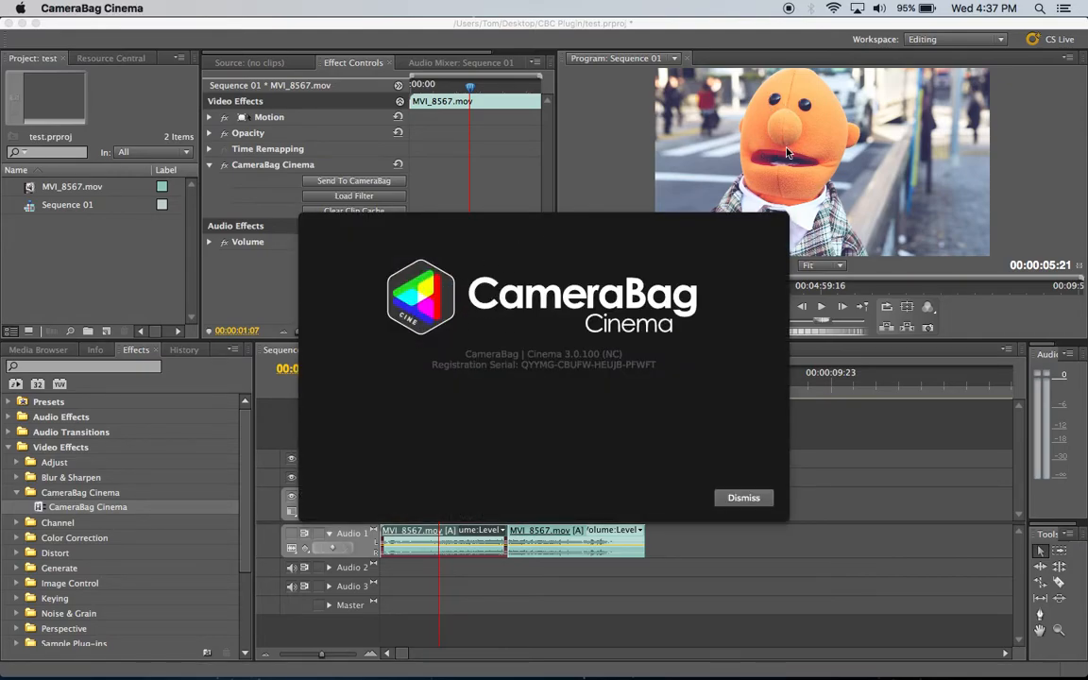
click(744, 498)
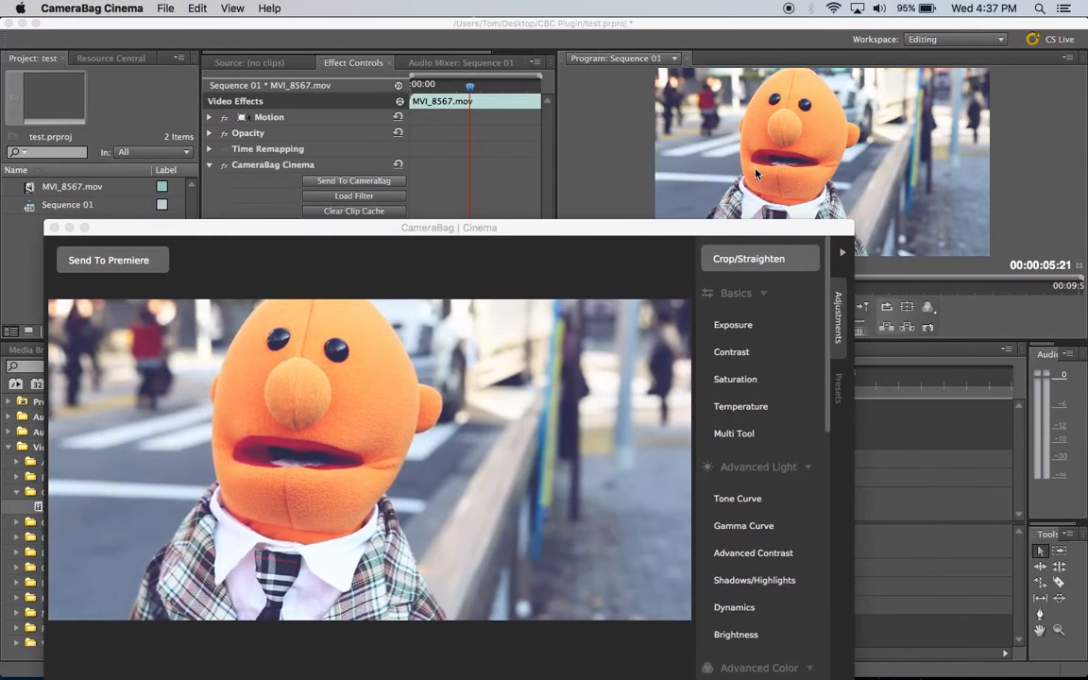
mouse_move(639, 229)
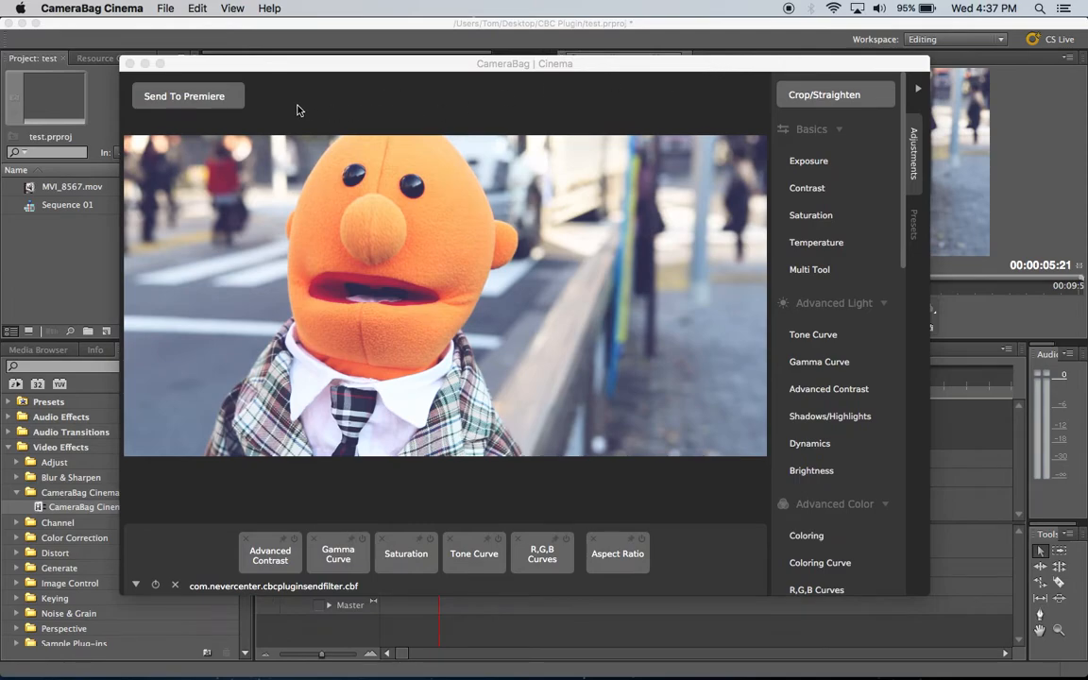
mouse_move(280, 562)
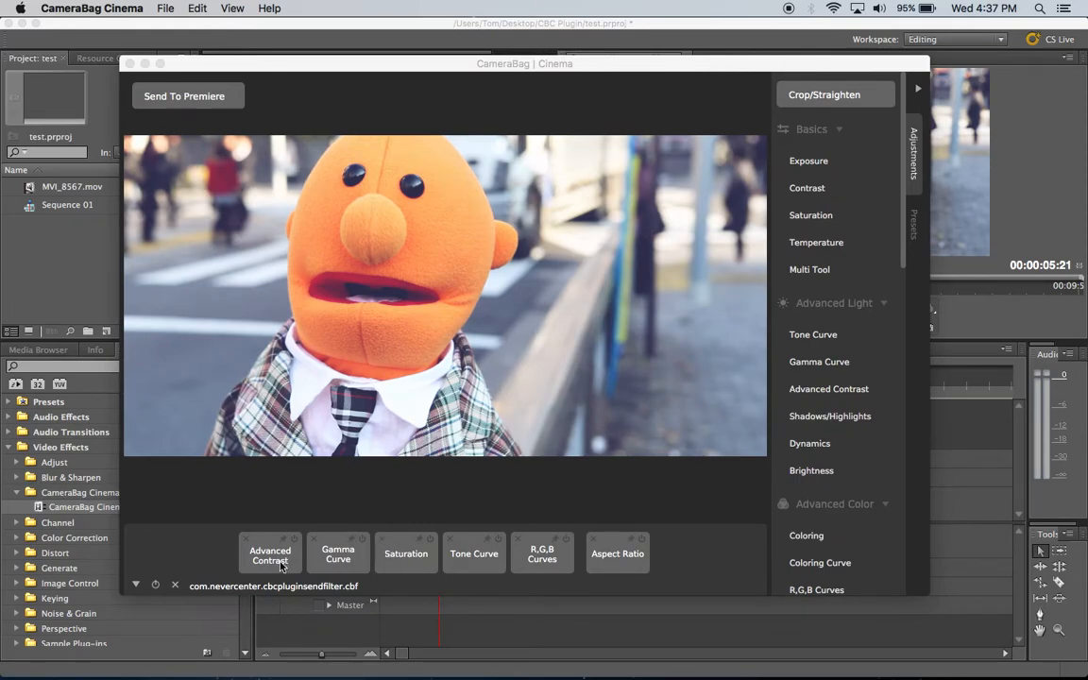
- Pull the gamma curve down, set Saturation to 0, and delete the R,G,B Curves tile
click(337, 553)
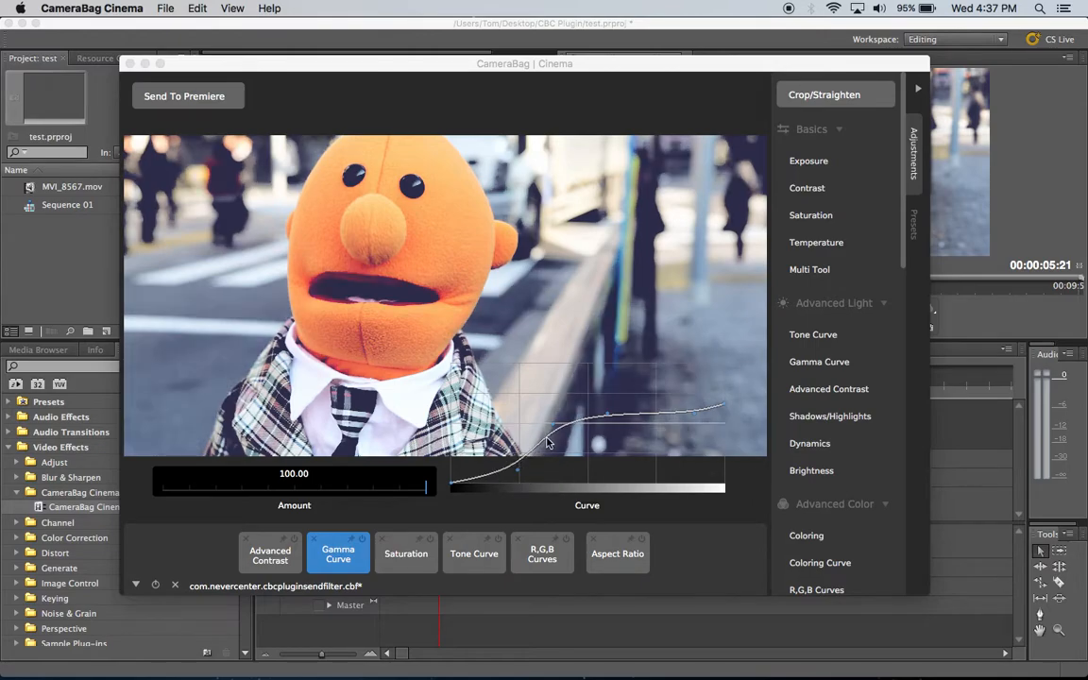
drag(548, 444, 590, 436)
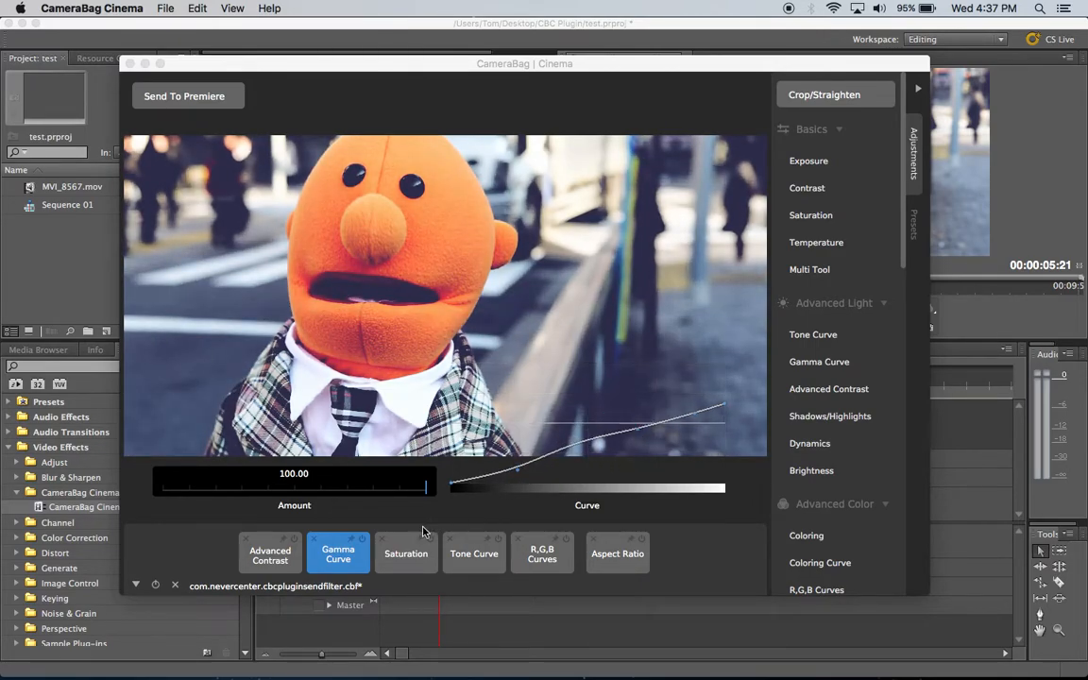
click(406, 553)
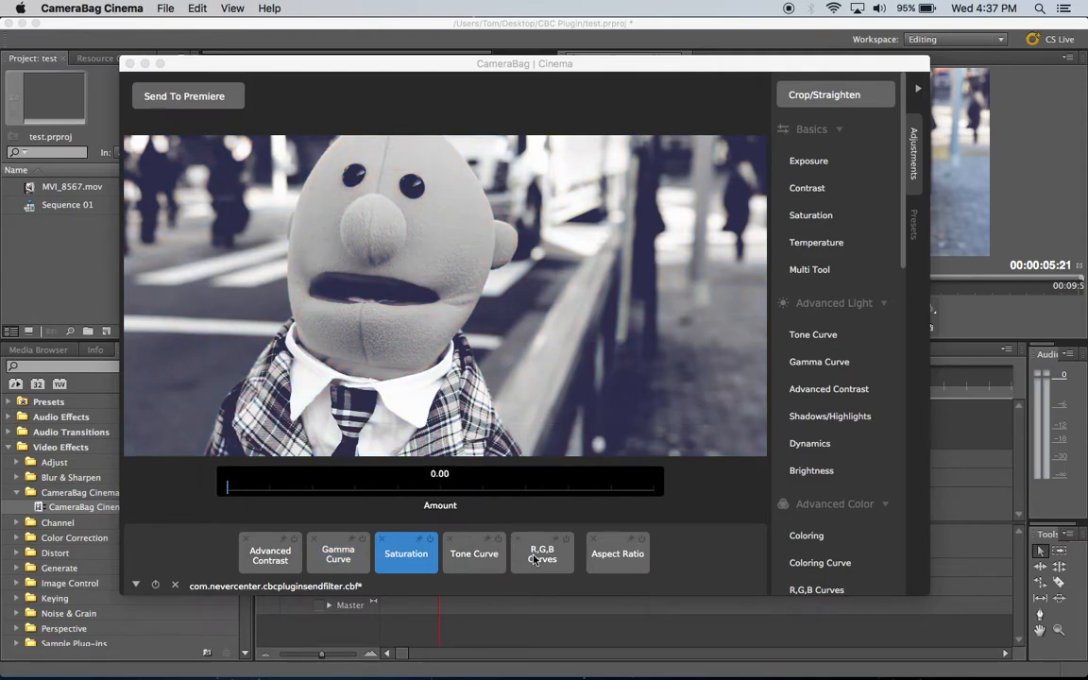
click(541, 554)
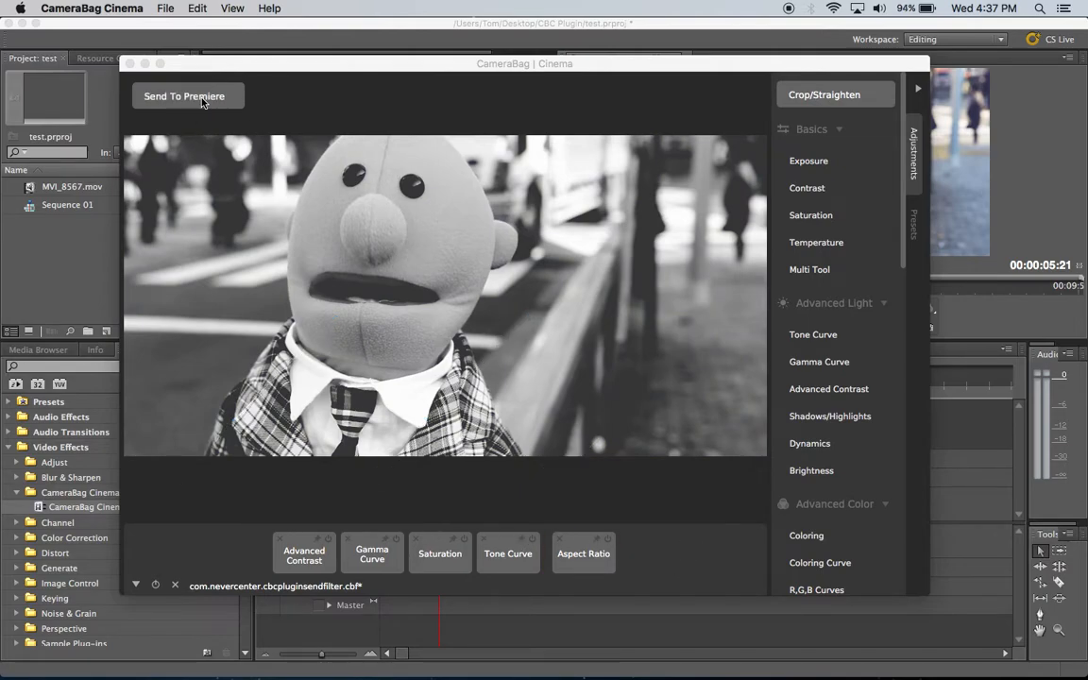
- Send the black-and-white grade to Premiere, check it, then select the second clip at 00:00:03:17
click(183, 95)
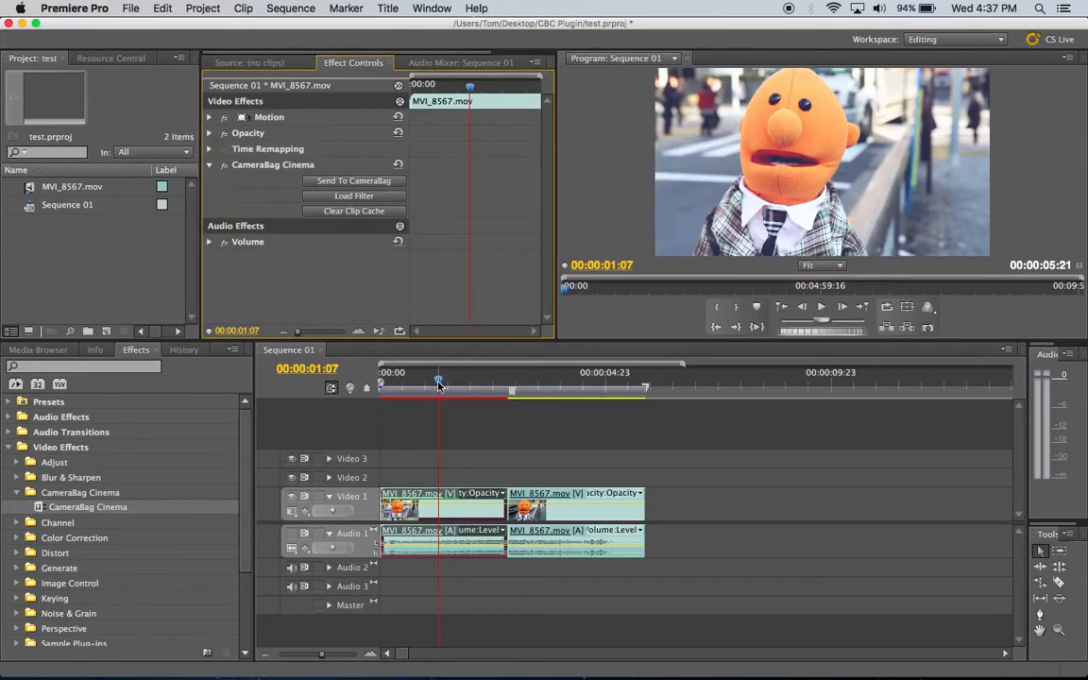
drag(439, 383, 490, 382)
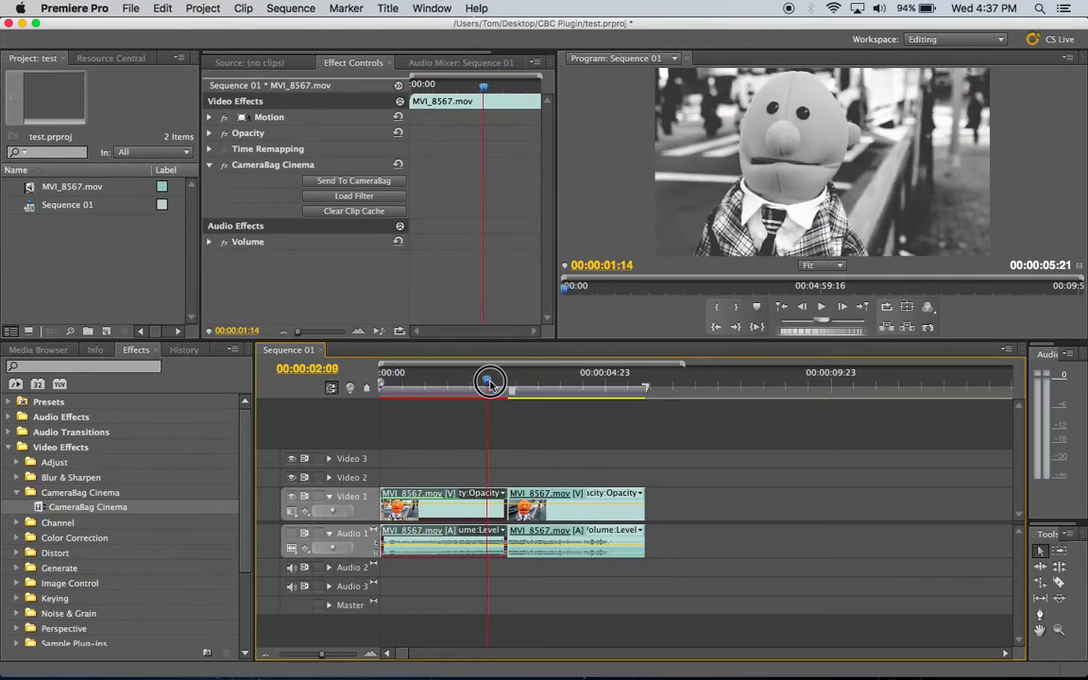
drag(491, 382, 464, 381)
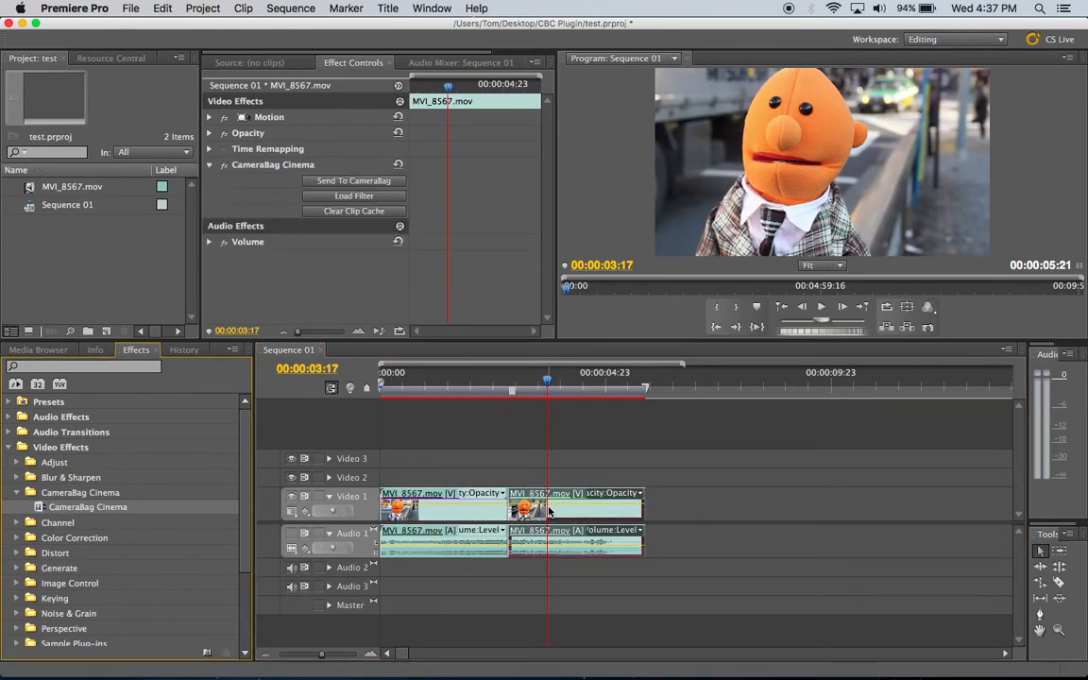
click(354, 181)
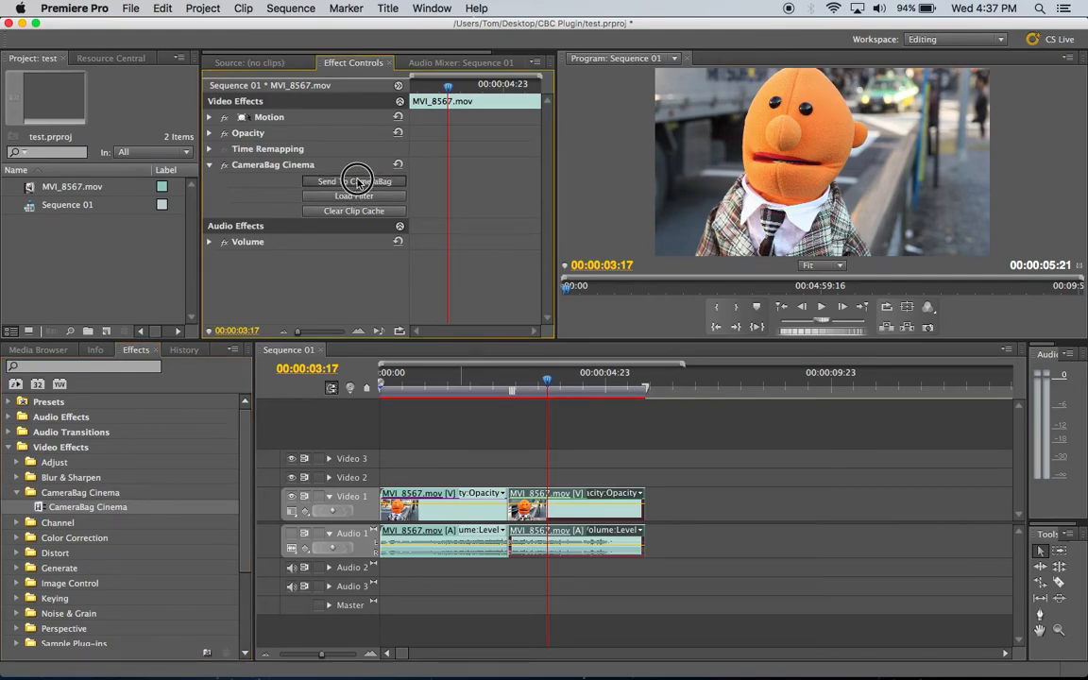
- Send the second clip to CameraBag Cinema and choose the Mattes 11 preset
click(353, 180)
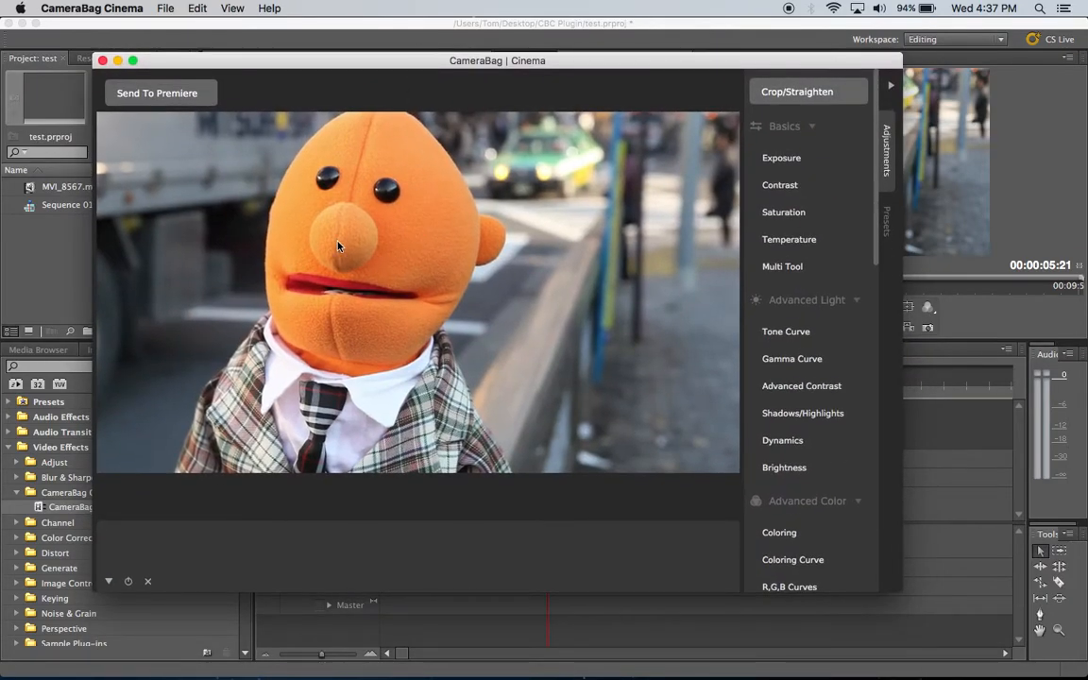
click(886, 225)
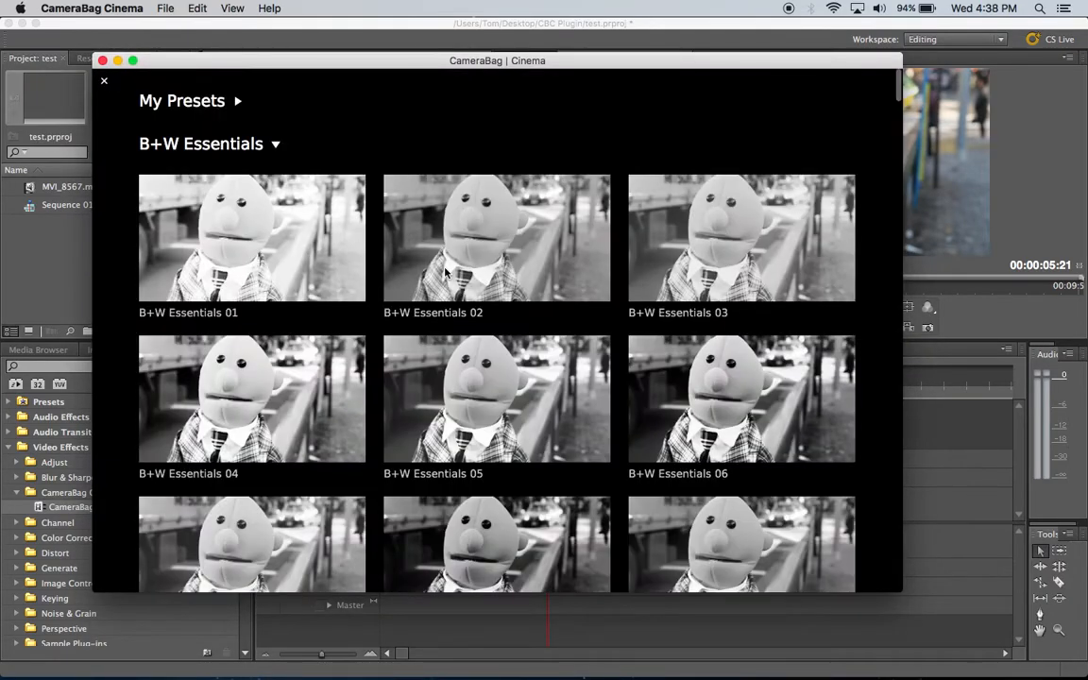
scroll(down, 3)
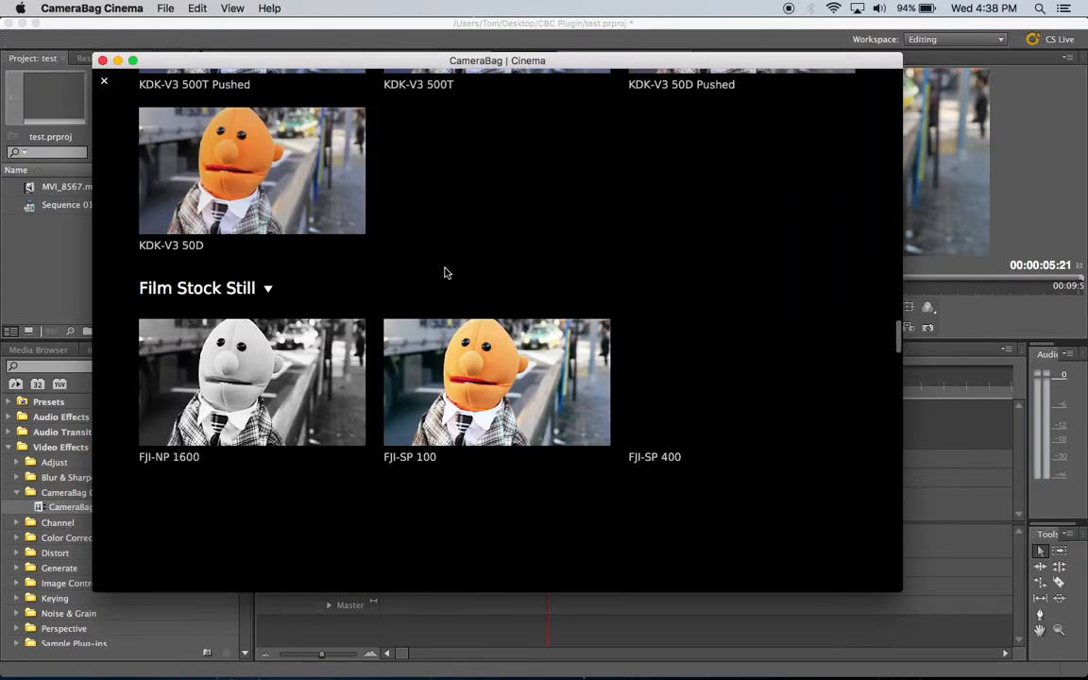
scroll(down, 3)
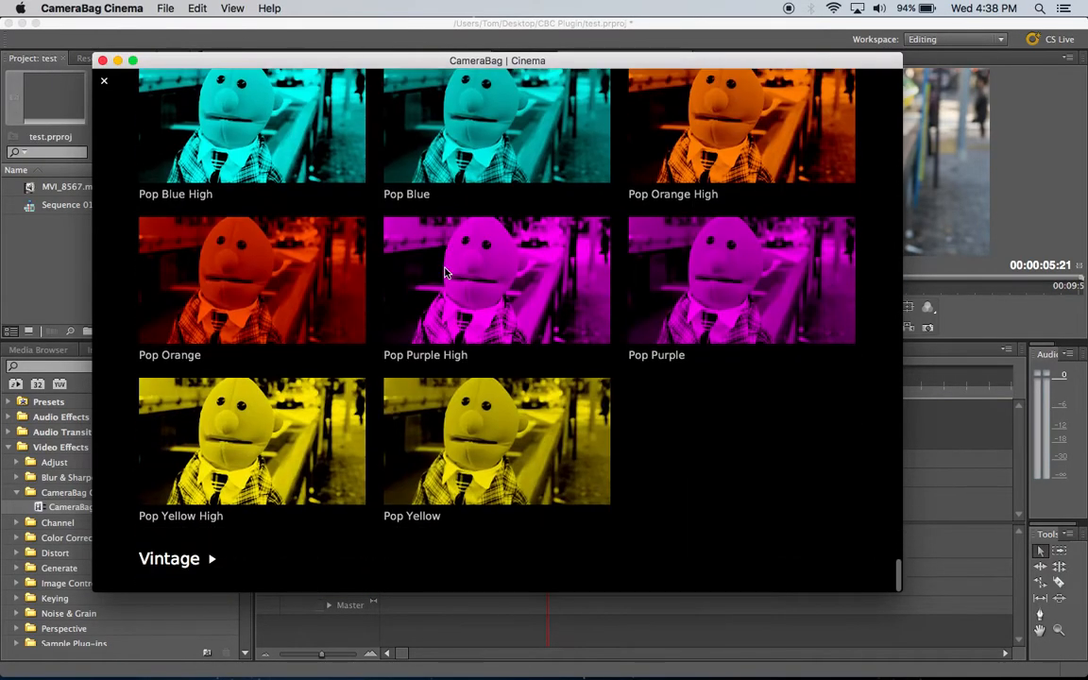
scroll(down, 3)
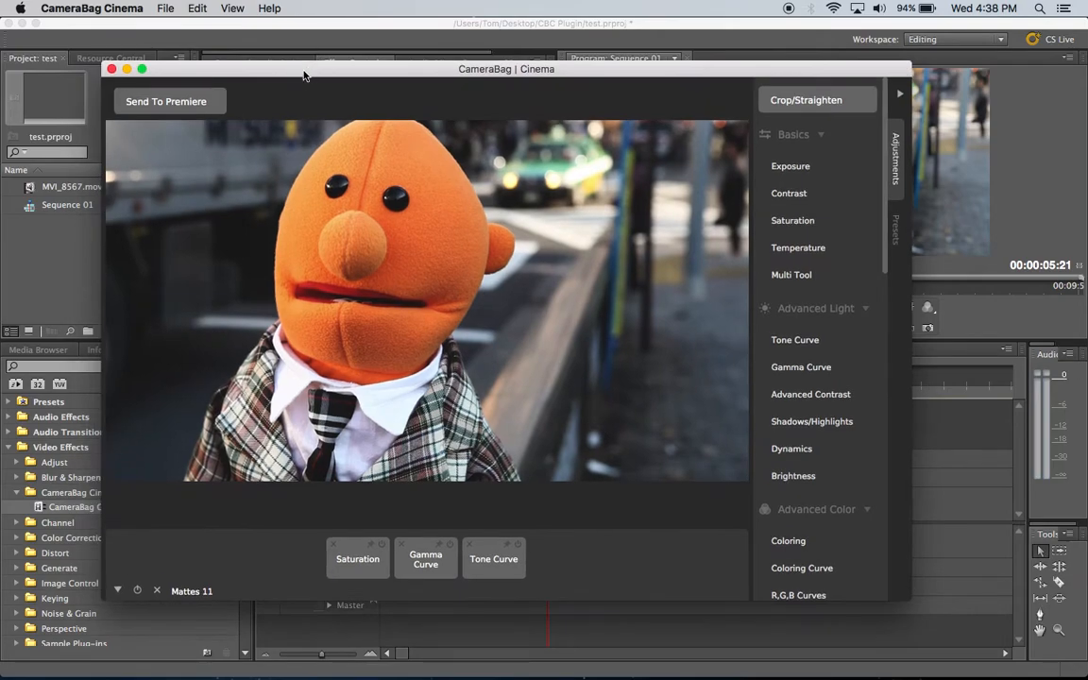
- Send the Mattes 11 grade back to the second clip in Premiere Pro
click(166, 101)
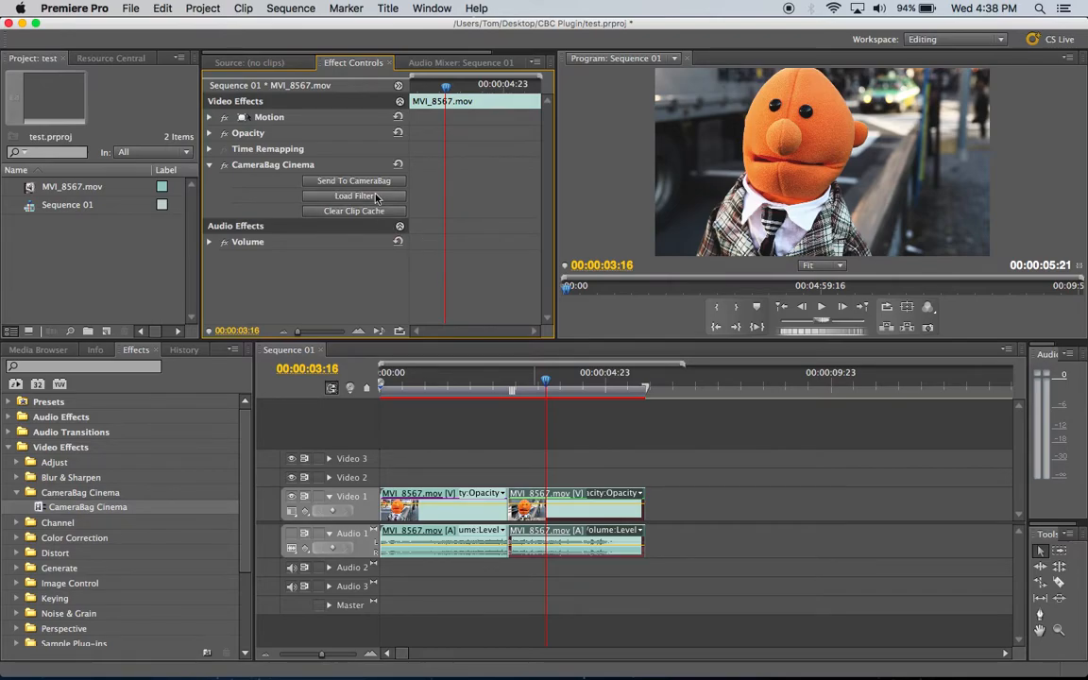
mouse_move(357, 181)
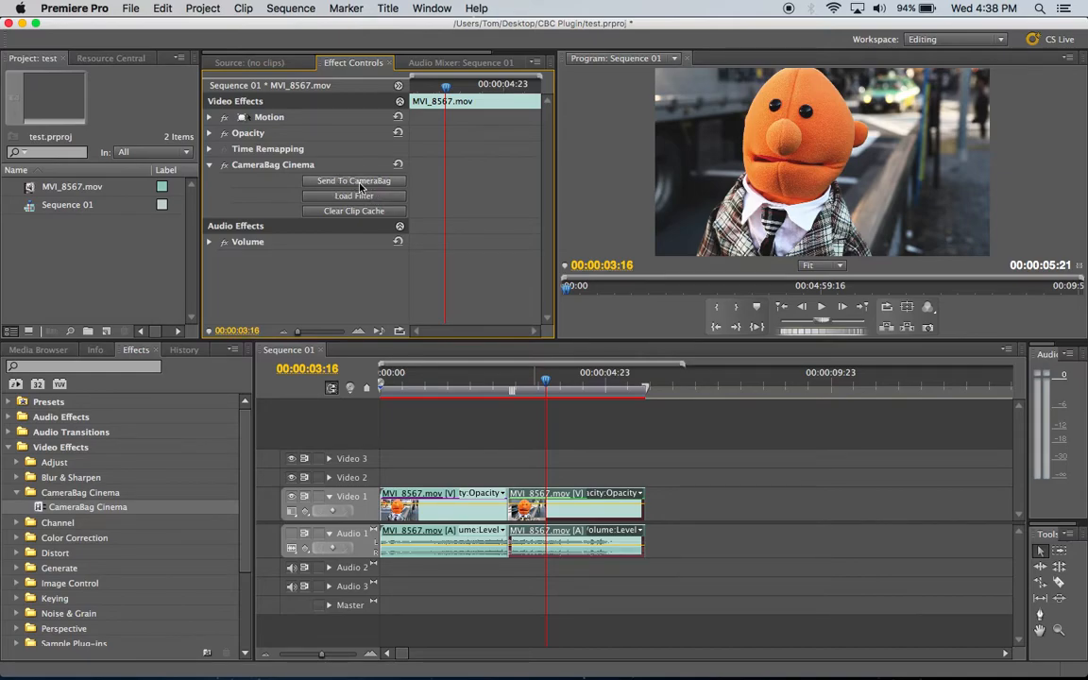